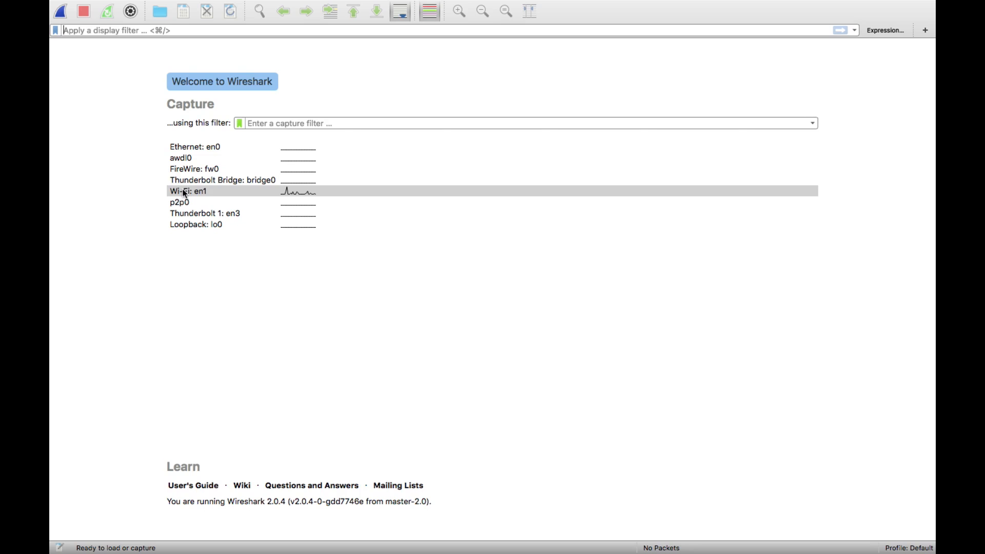
Choose Wi-Fi: en1 in the Capture Options dialog, showing its monitor mode enabled.
click(188, 191)
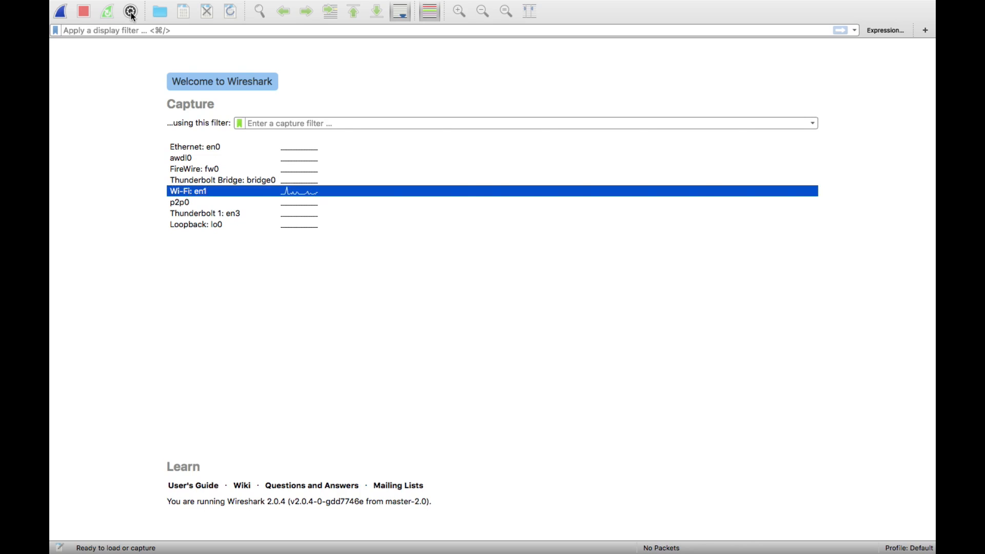
click(129, 11)
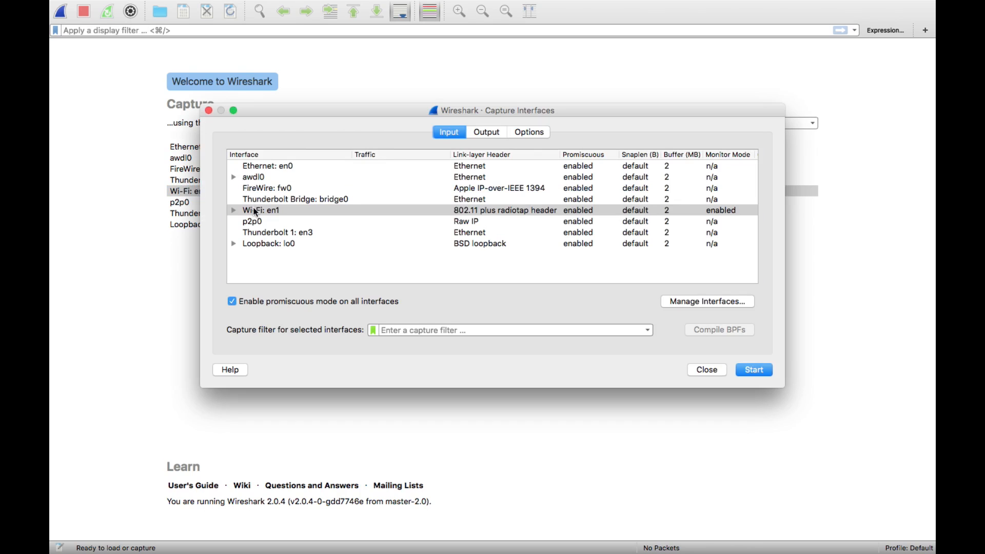
click(263, 210)
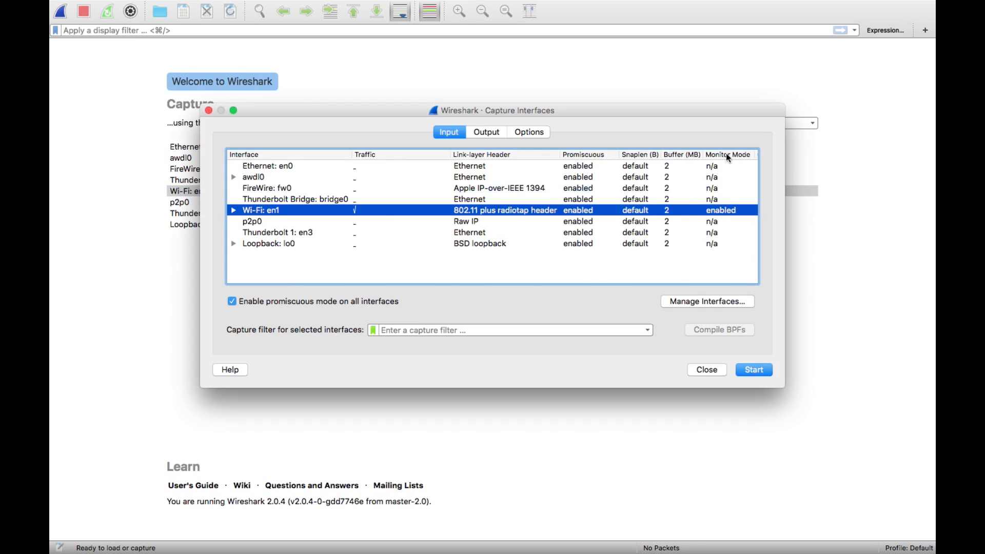
mouse_move(727, 212)
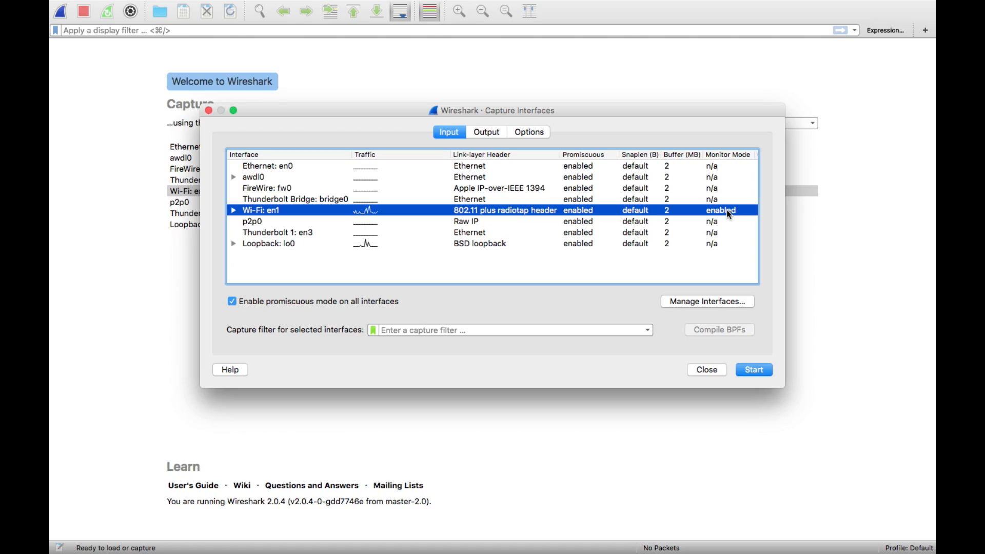
Start capturing 802.11 frames on Wi-Fi: en1 in monitor mode.
click(753, 370)
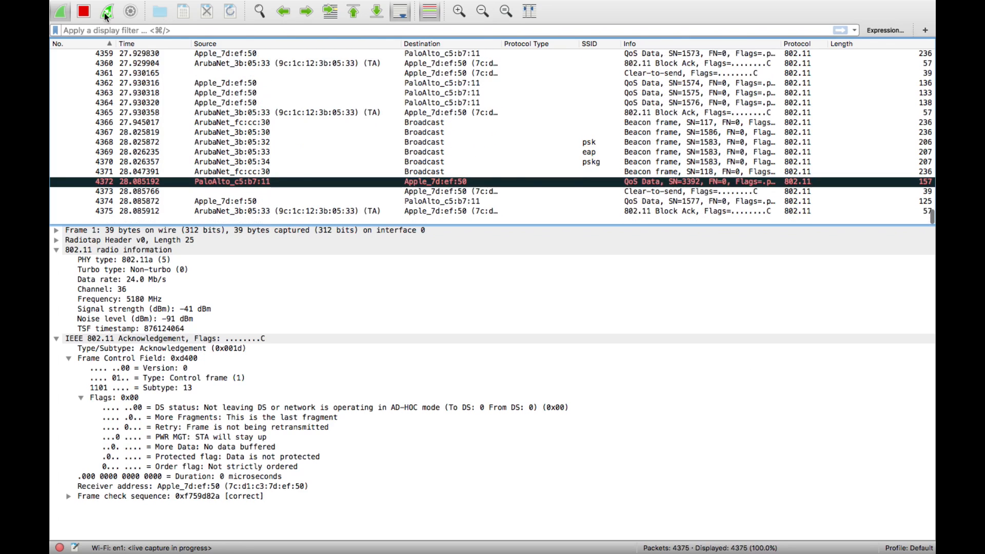
Stop the capture at 4,470 frames and scroll back through the packet list.
click(82, 12)
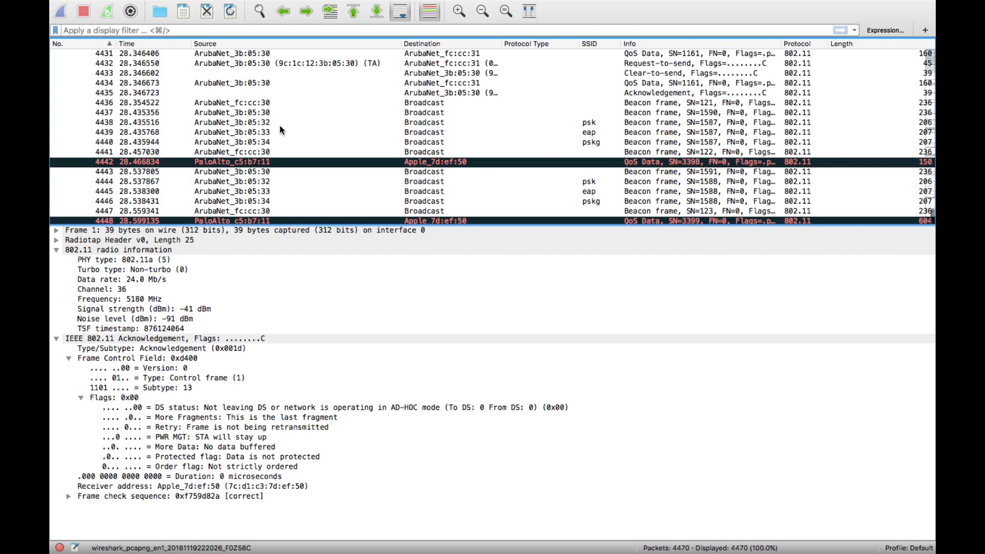
scroll(up, 3)
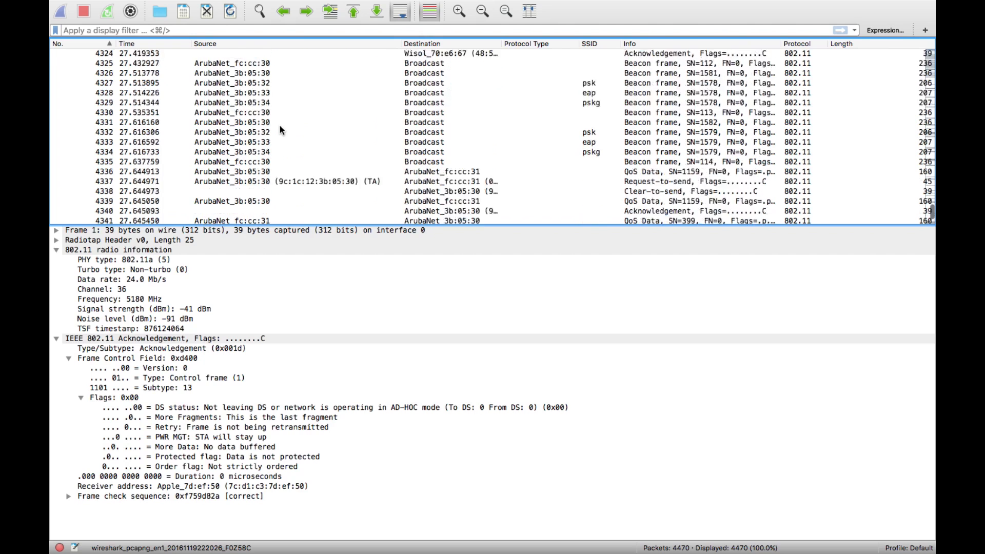
scroll(up, 3)
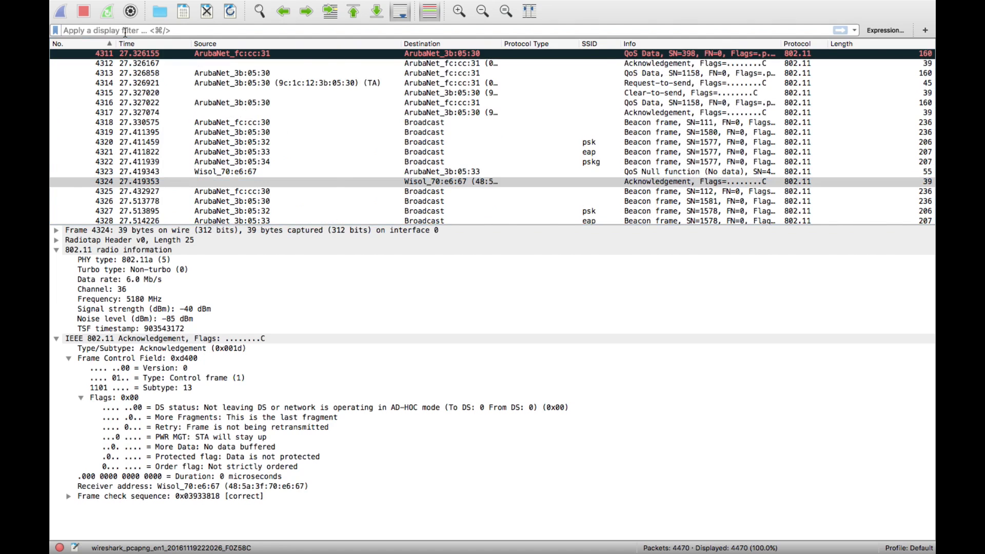
Discard a partial wlan.addr filter and select frame 4324's receiver address Wisol_70:e6:67.
text(wlan.addr==)
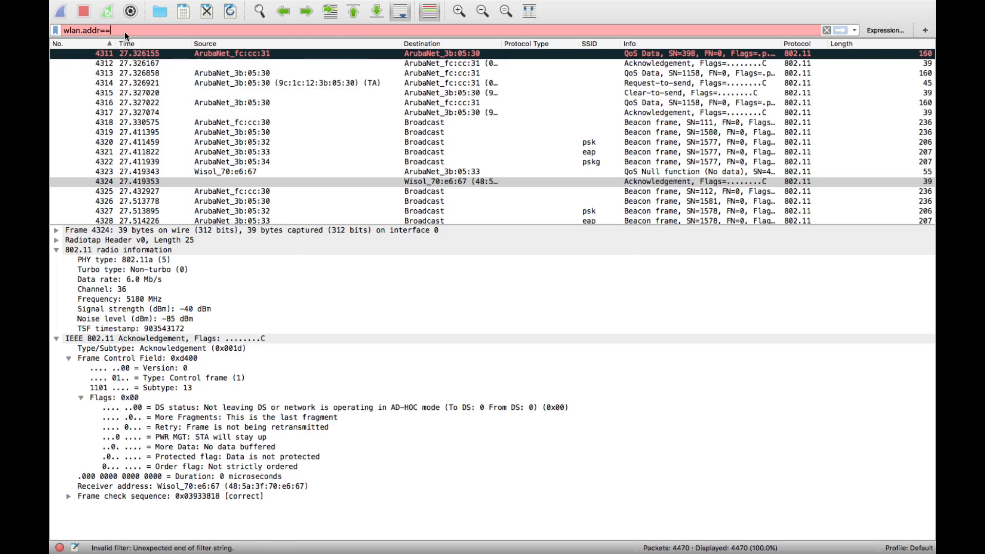
key(BackSpace)
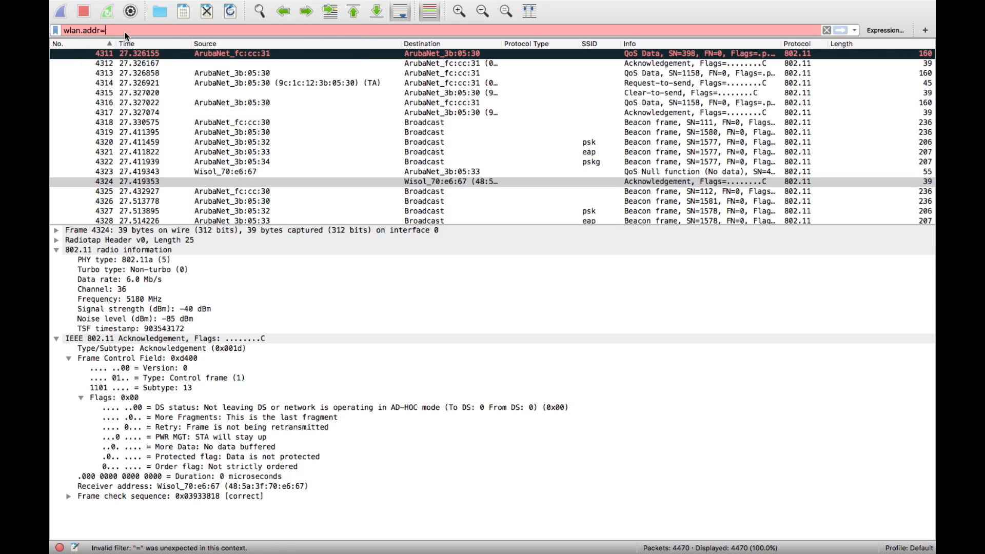
click(825, 29)
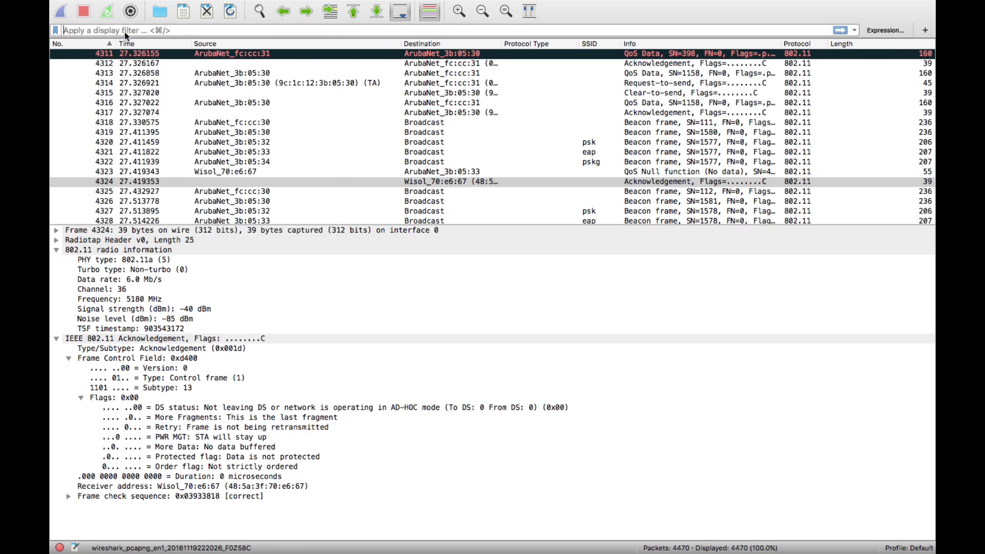
click(192, 487)
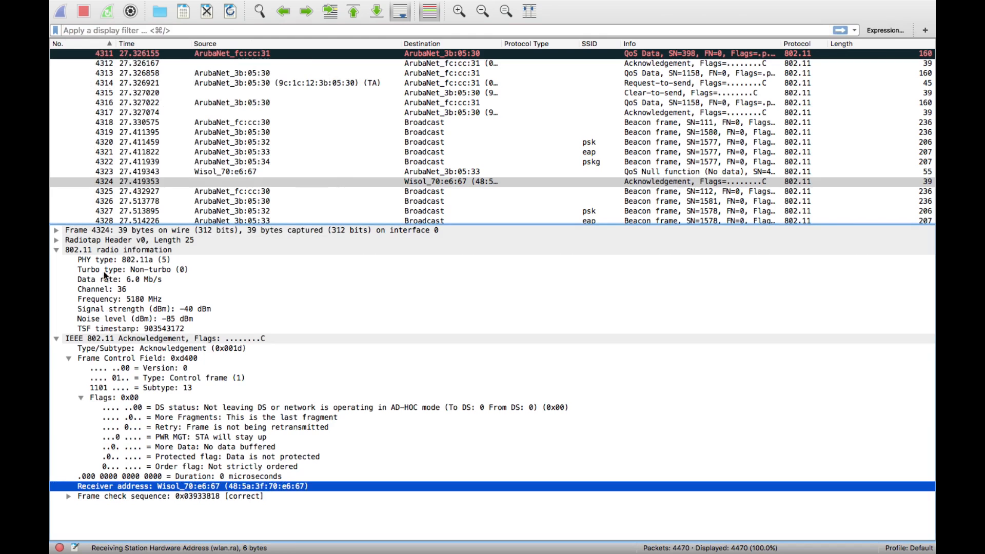
mouse_move(207, 498)
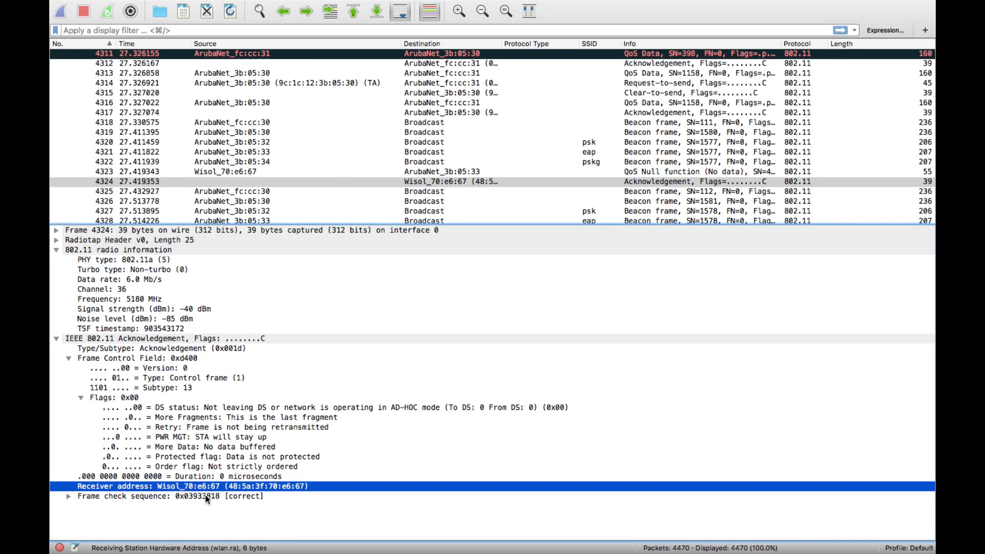
Apply the receiver address as a filter, then broaden it to wlan.addr for 207 frames.
right_click(193, 486)
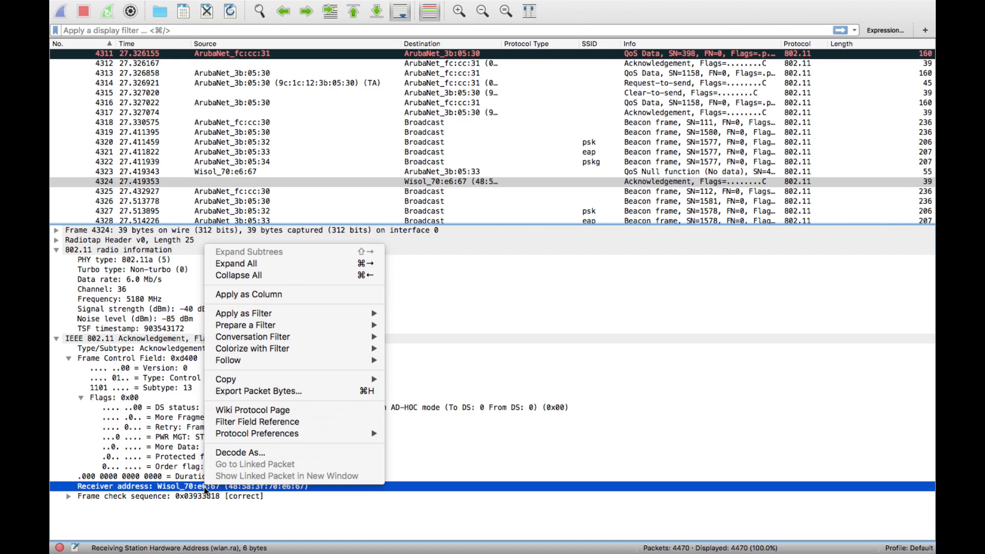
mouse_move(293, 313)
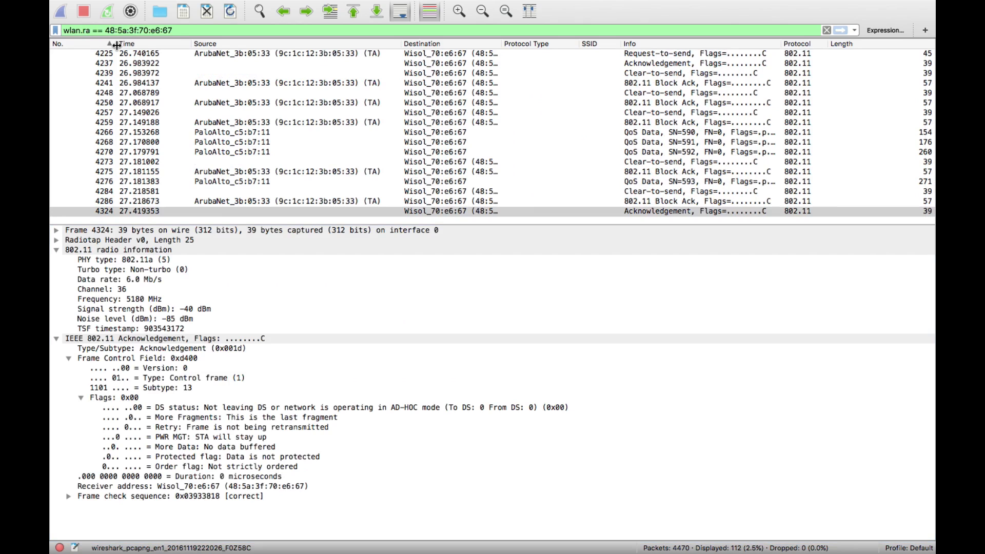
click(126, 30)
text(add)
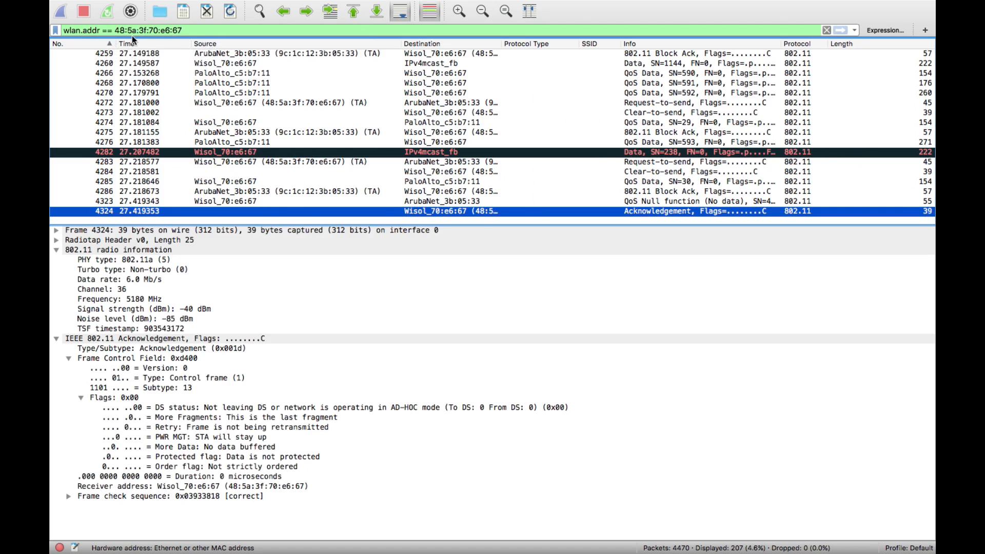
mouse_move(382, 144)
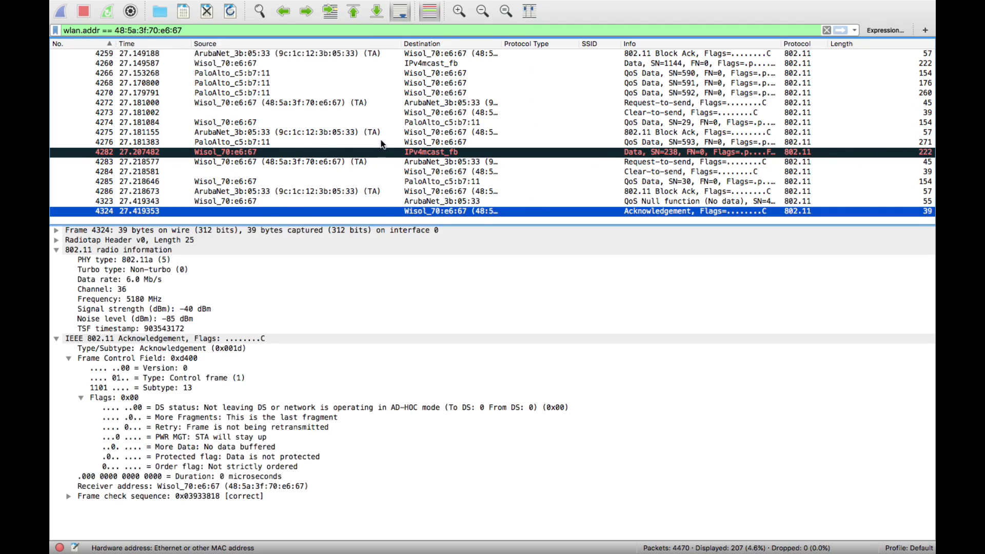
Browse the phone's association response frame 3756 and later EAP/TLS and EAPOL frames.
scroll(up, 3)
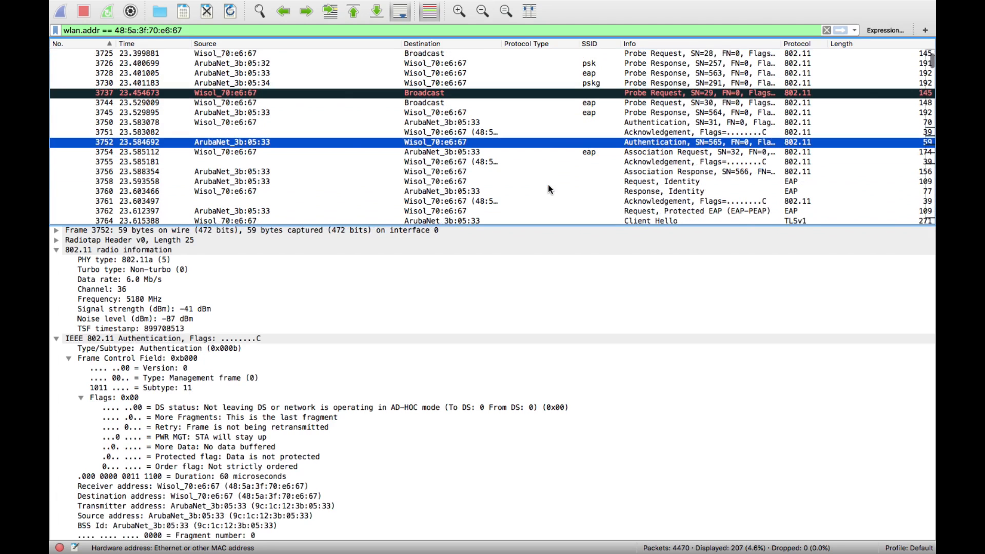
click(439, 172)
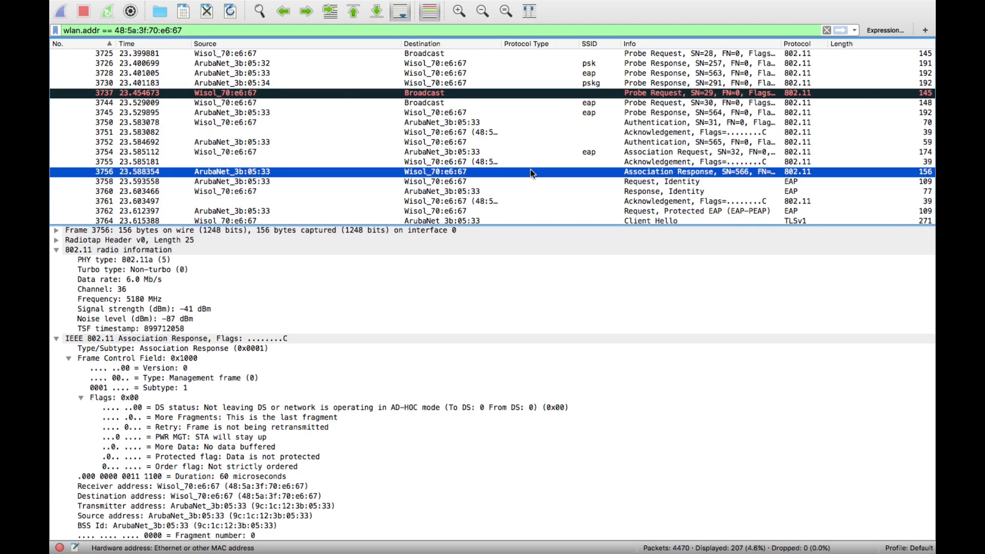
scroll(down, 3)
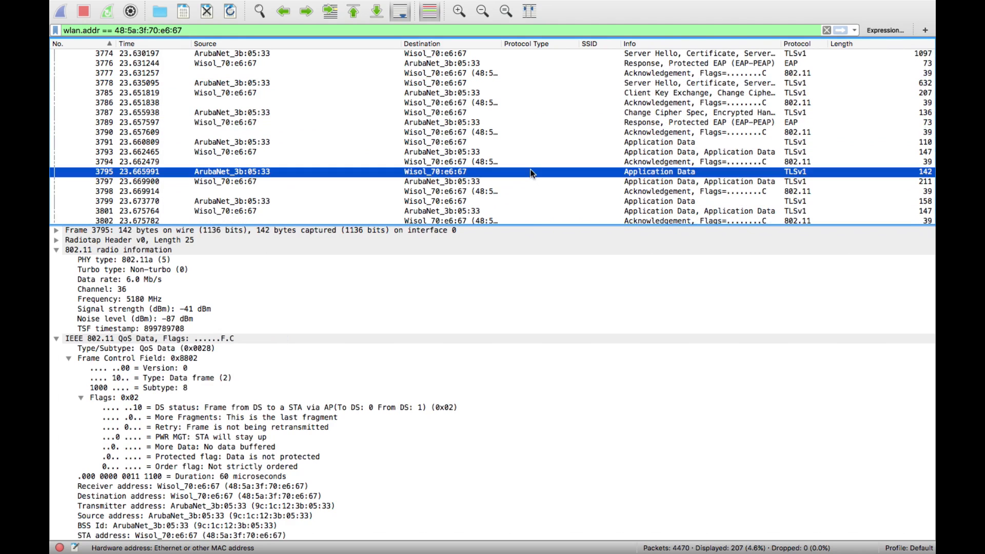
scroll(down, 3)
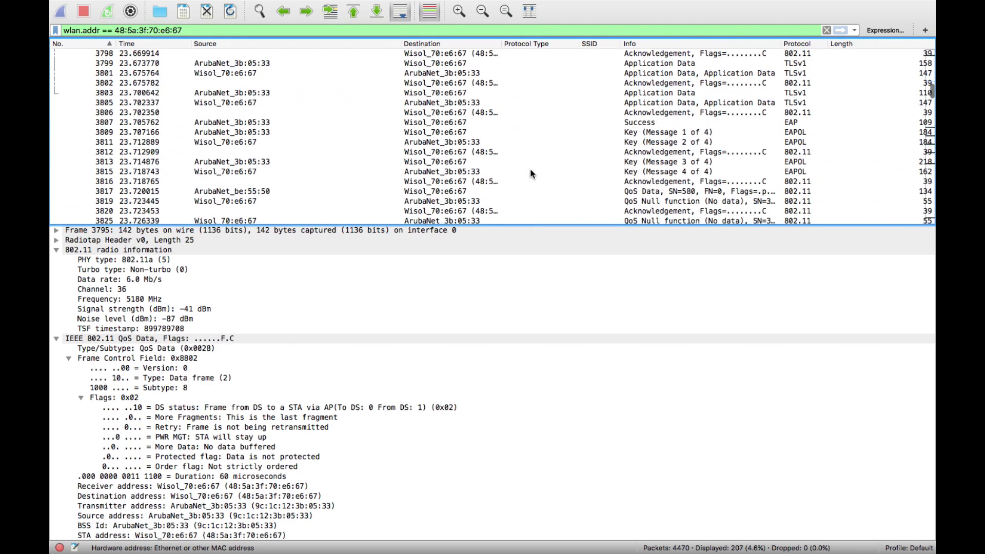
click(439, 103)
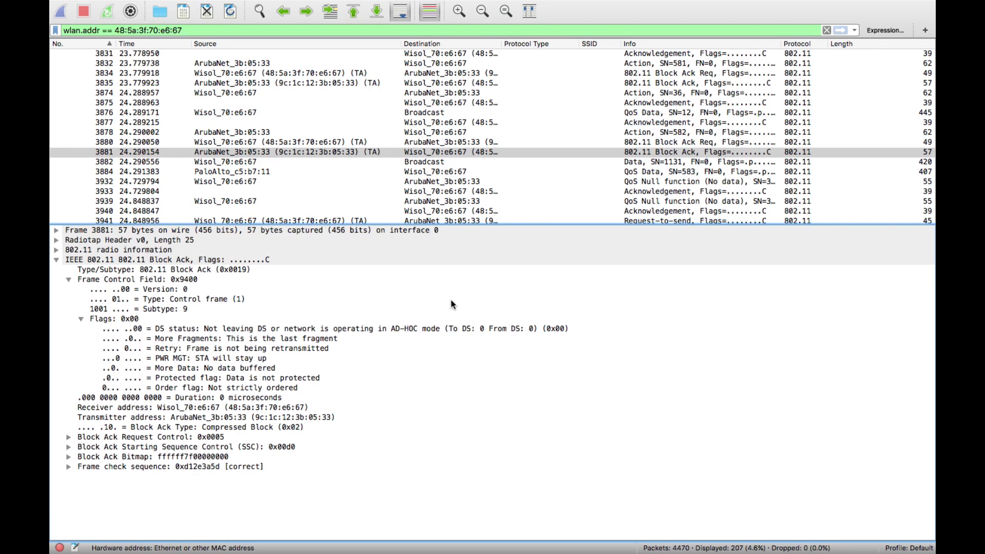
Compare data rates in radio information: 6 Mb/s on frame 3881, 24 Mb/s on frame 4275.
click(68, 249)
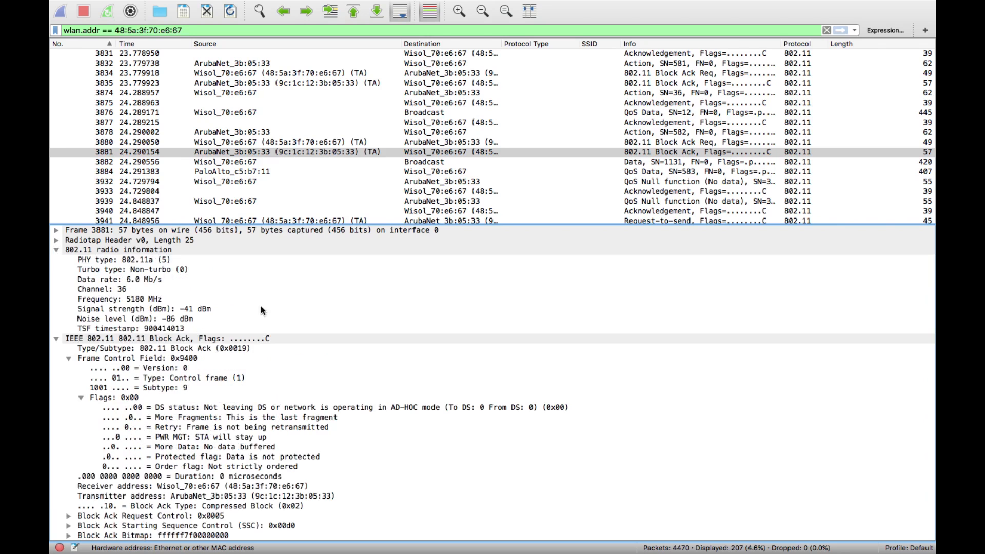
mouse_move(121, 281)
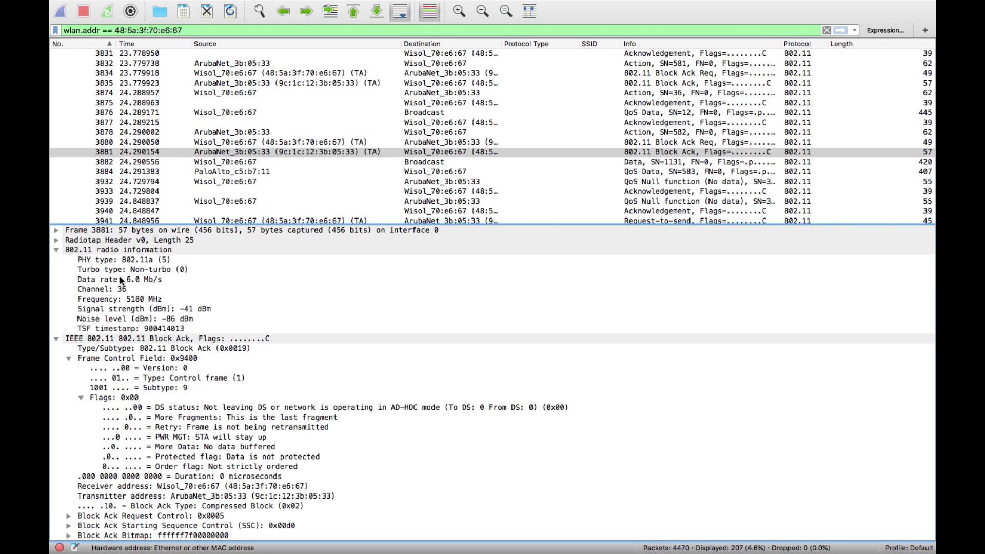
click(117, 279)
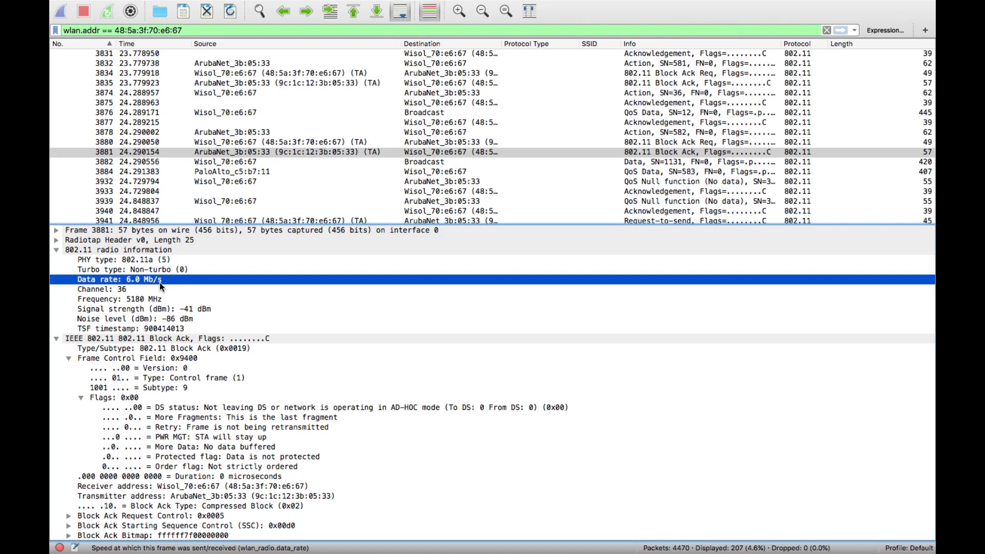
click(439, 171)
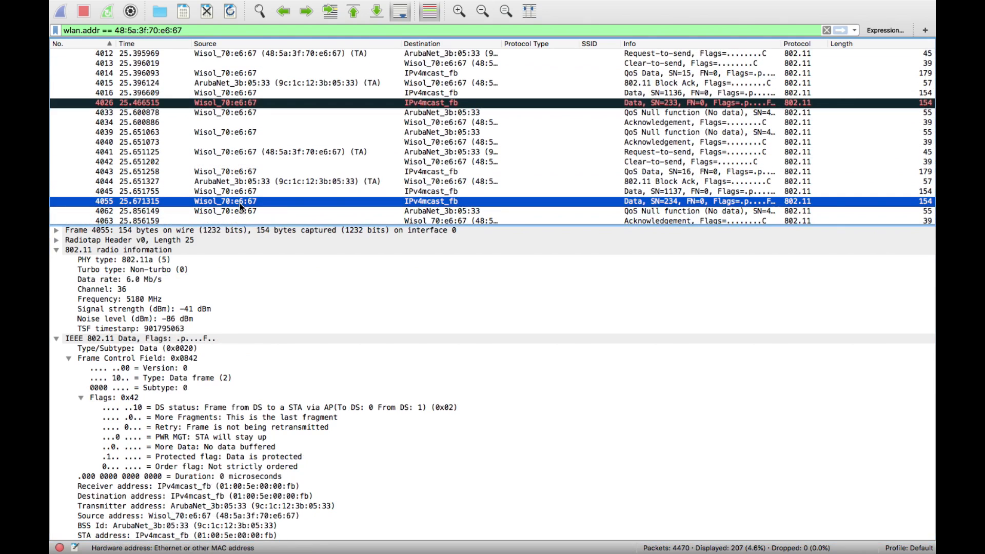
scroll(down, 3)
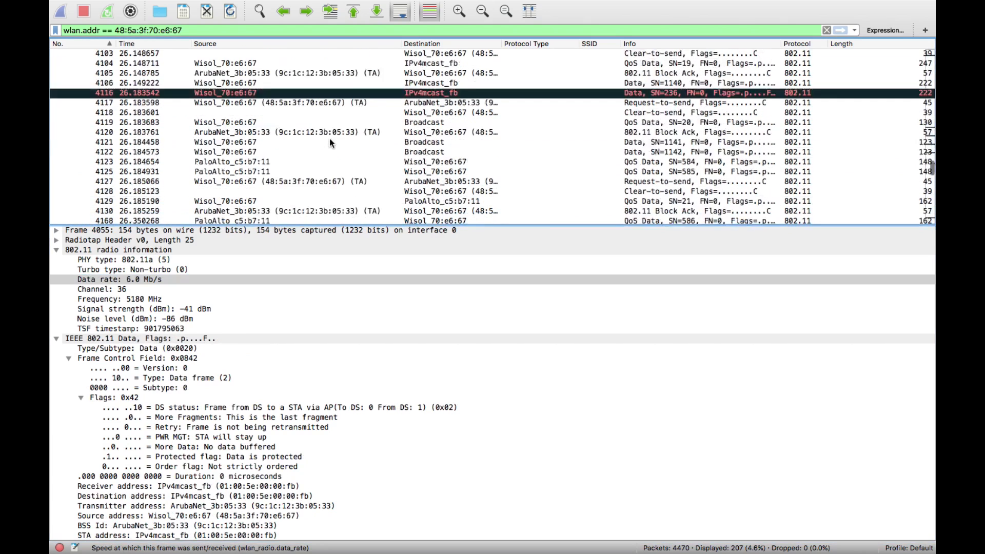
click(287, 132)
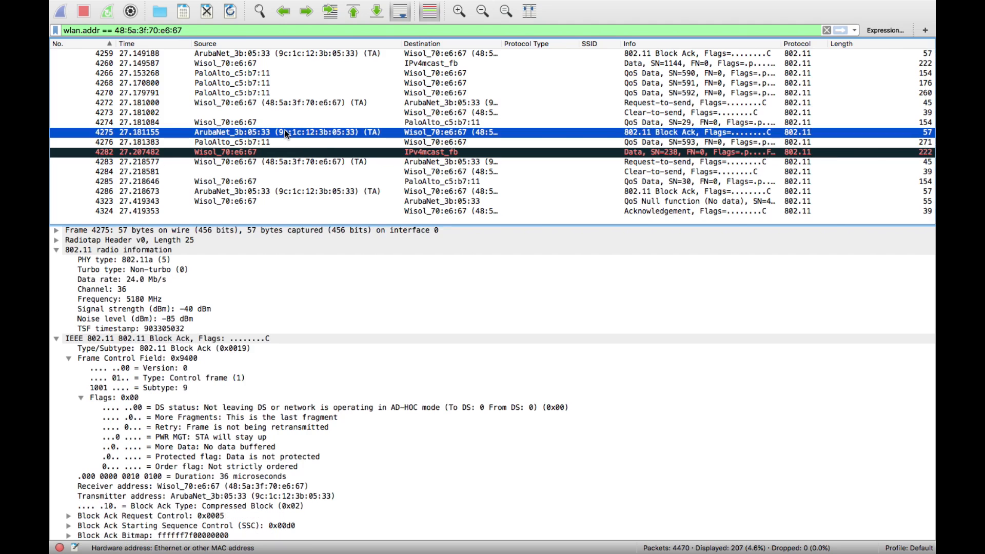